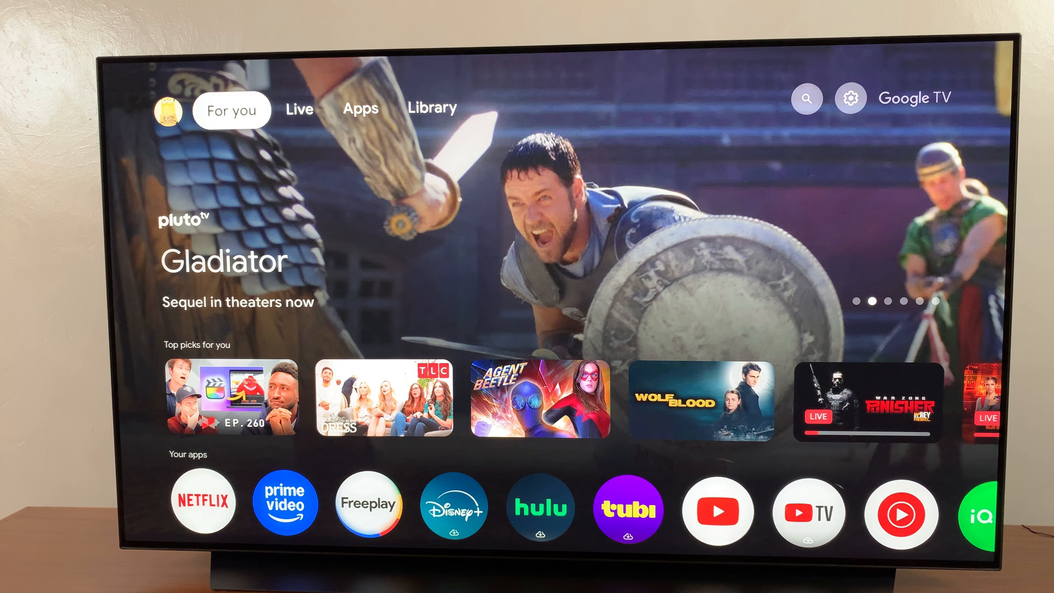
Bring up the quick settings panel from the profile icon on the home screen
click(360, 108)
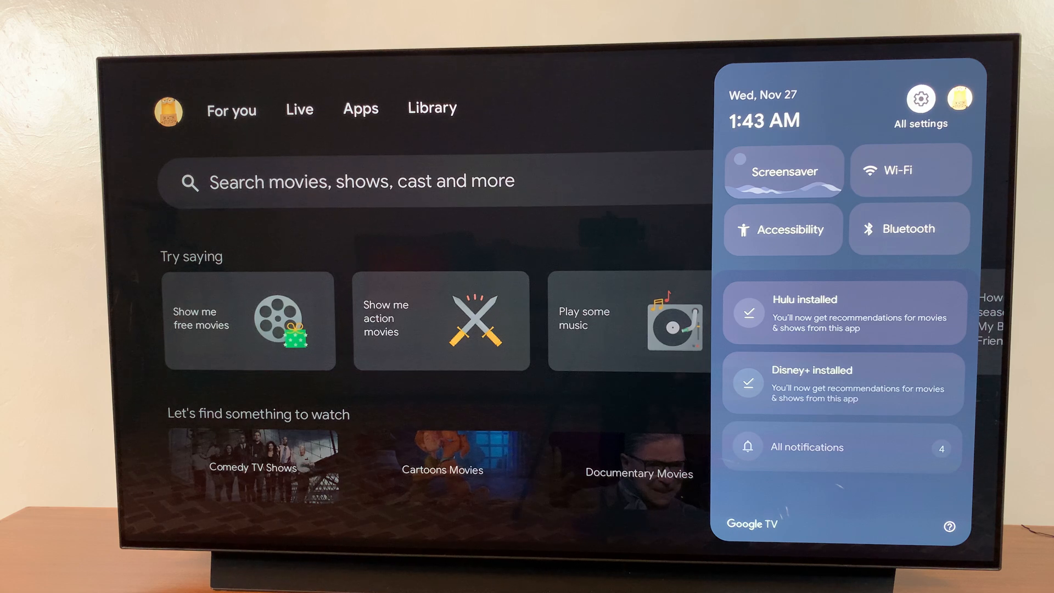
Go to All settings and reach Display & Sound, where HDMI-CEC shows Enabled
click(920, 98)
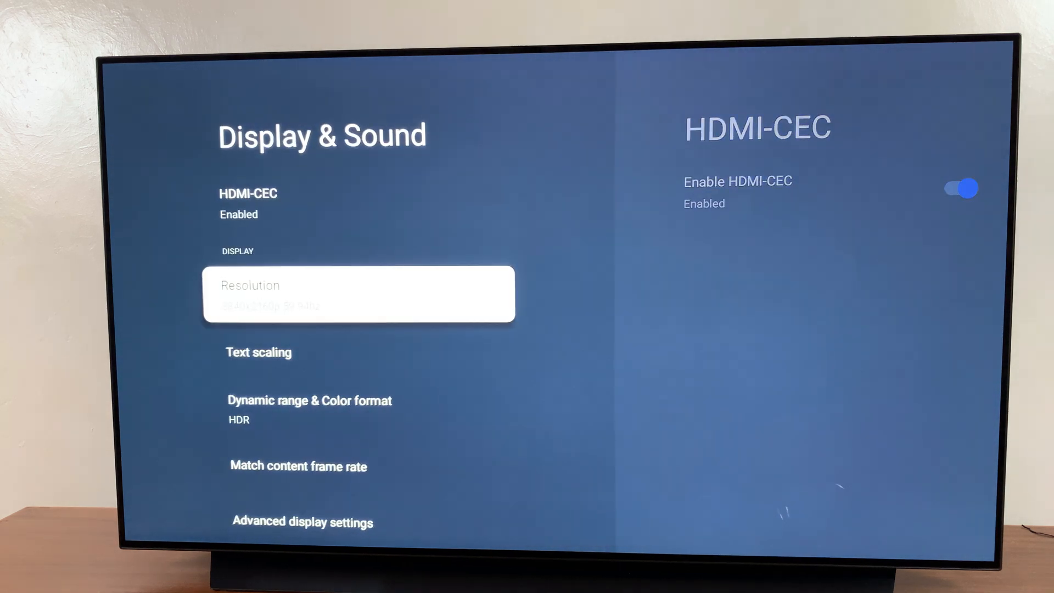
Switch Enable HDMI-CEC off so it reads Disabled
key(up)
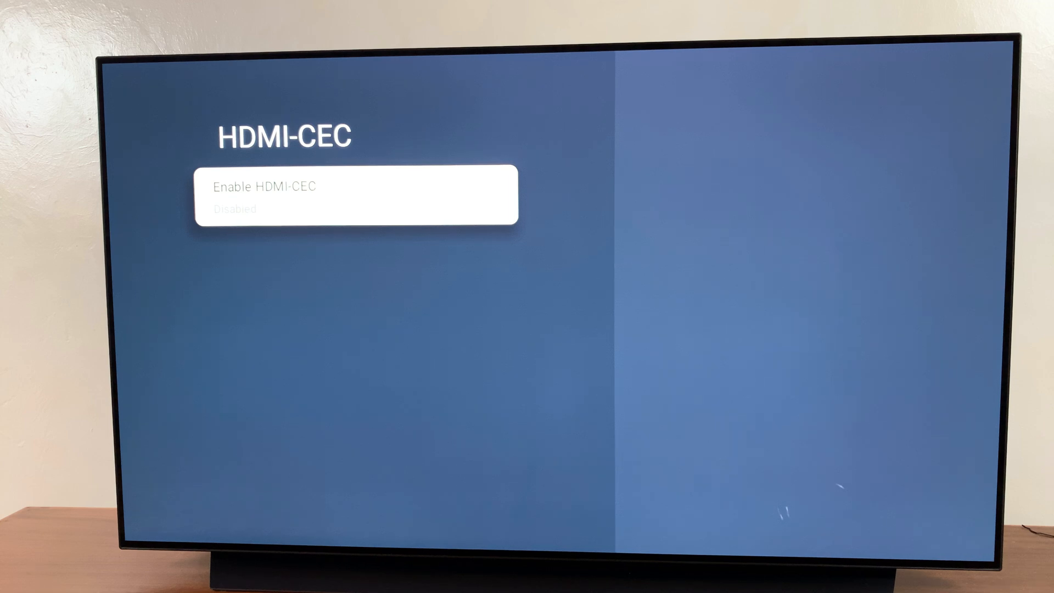
Turn Enable HDMI-CEC back on so it reads Enabled again
click(477, 196)
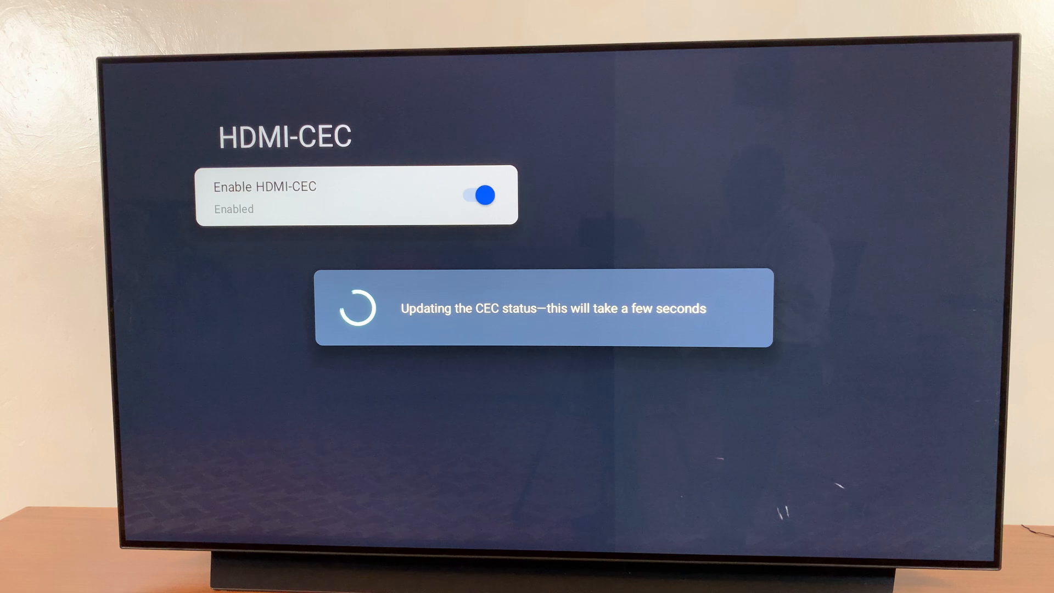